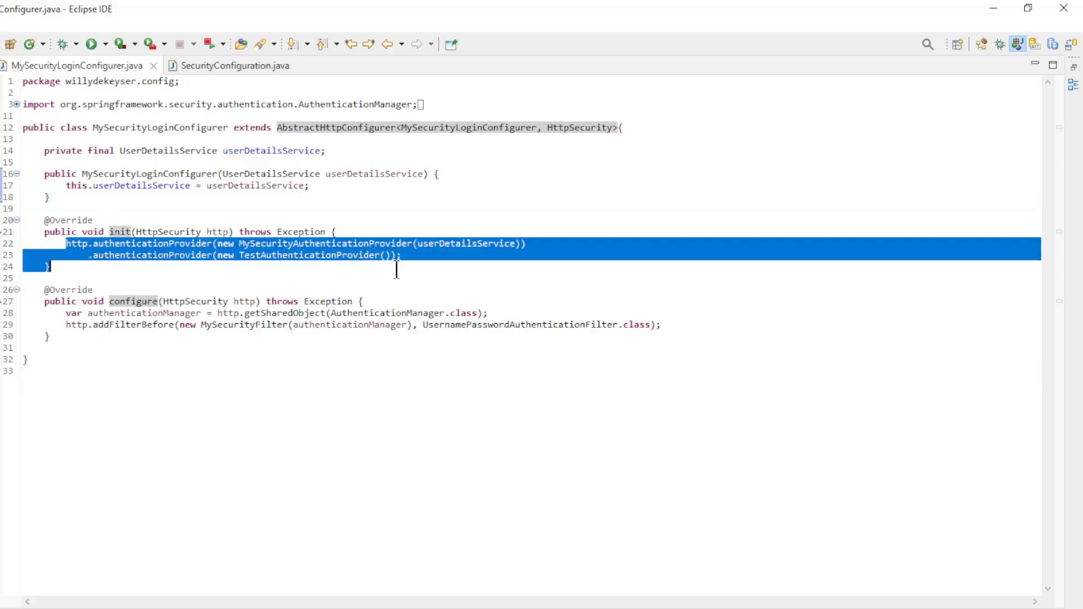
# Point out the TestAuthenticationProvider class, then move to SecurityConfiguration where the custom configurer is applied.
pyautogui.click(235, 244)
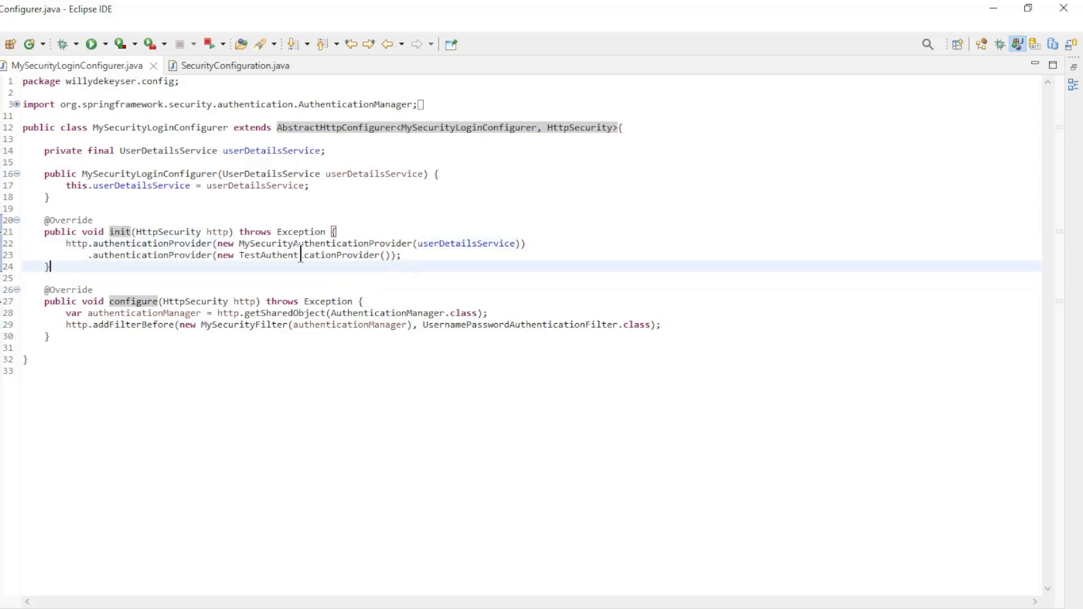
pyautogui.doubleClick(306, 255)
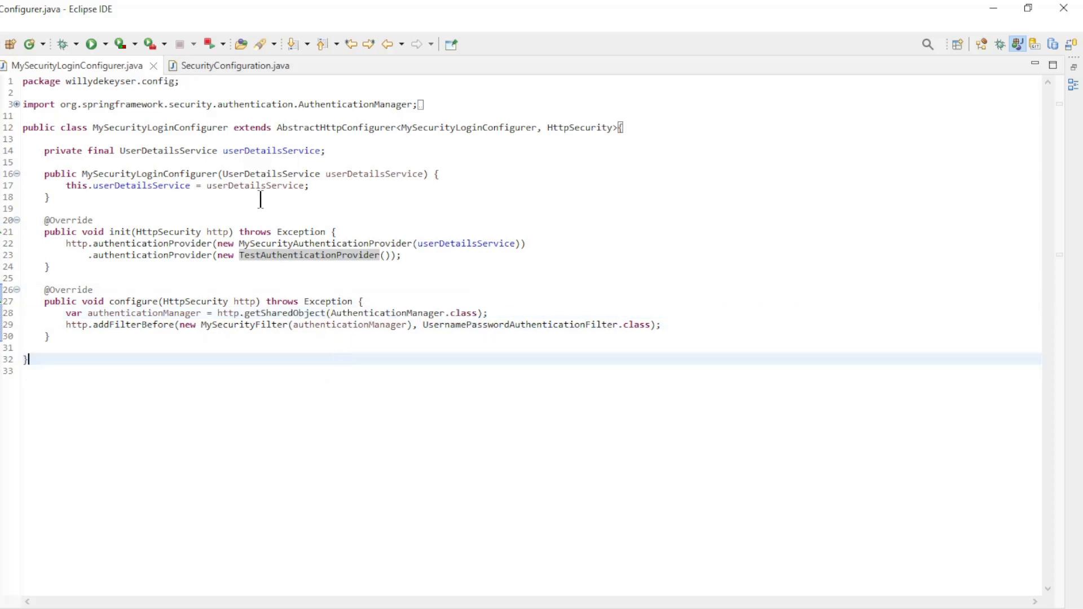
pyautogui.click(234, 66)
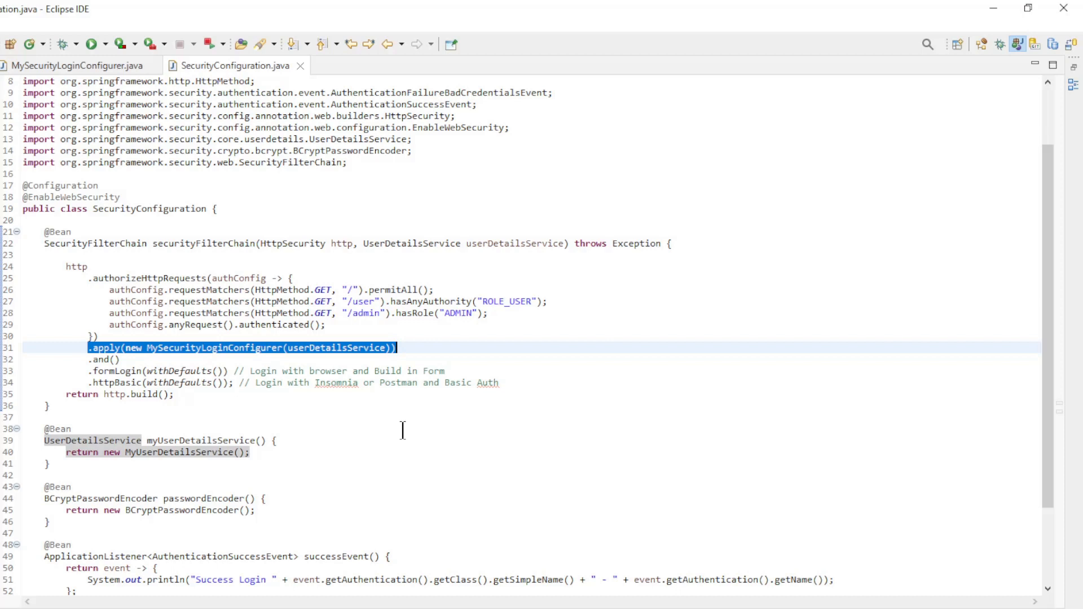
pyautogui.moveTo(365, 362)
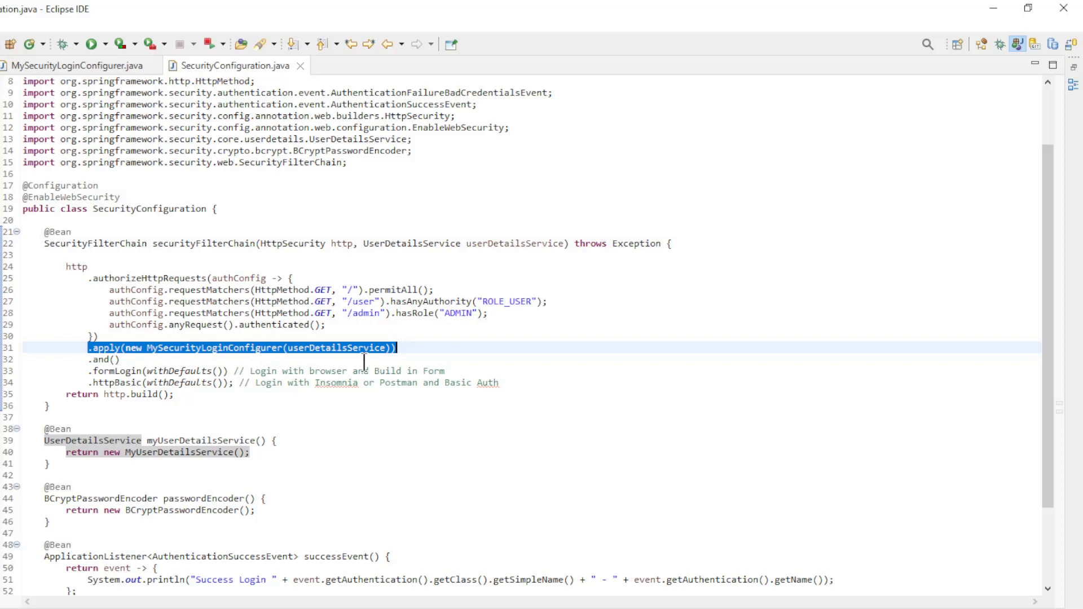